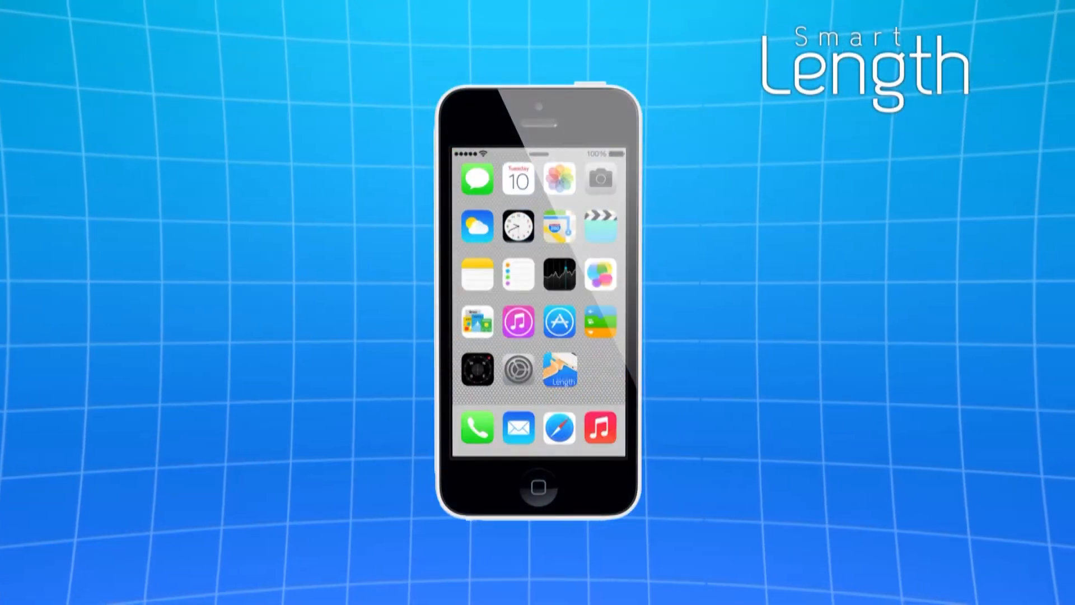
Launch Smart Length from its home-screen icon into the Single Mode measuring screen.
{"action": "left_click", "coordinate": [560, 371]}
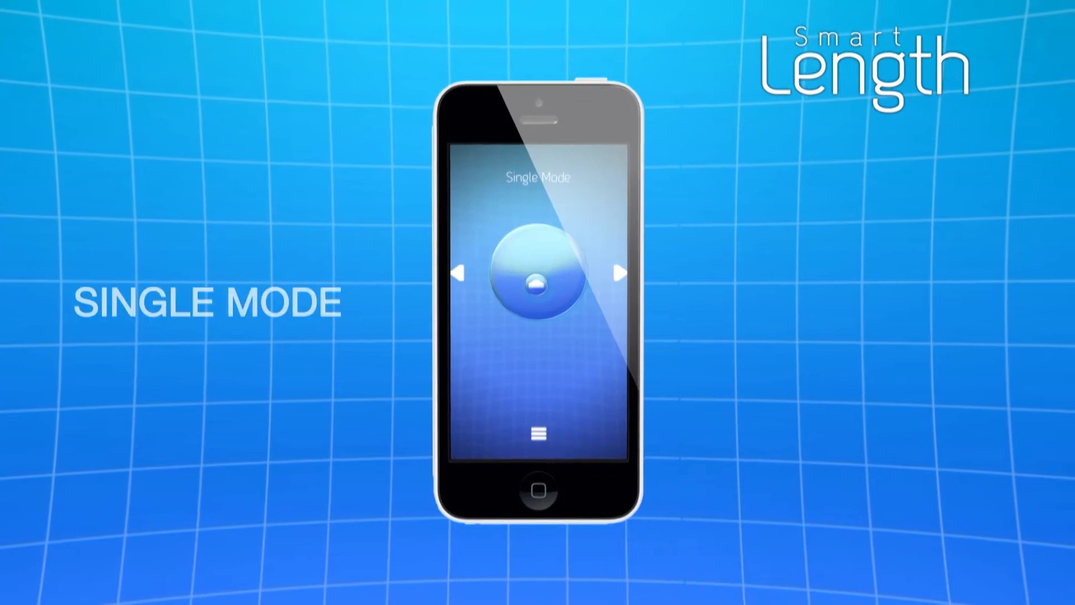